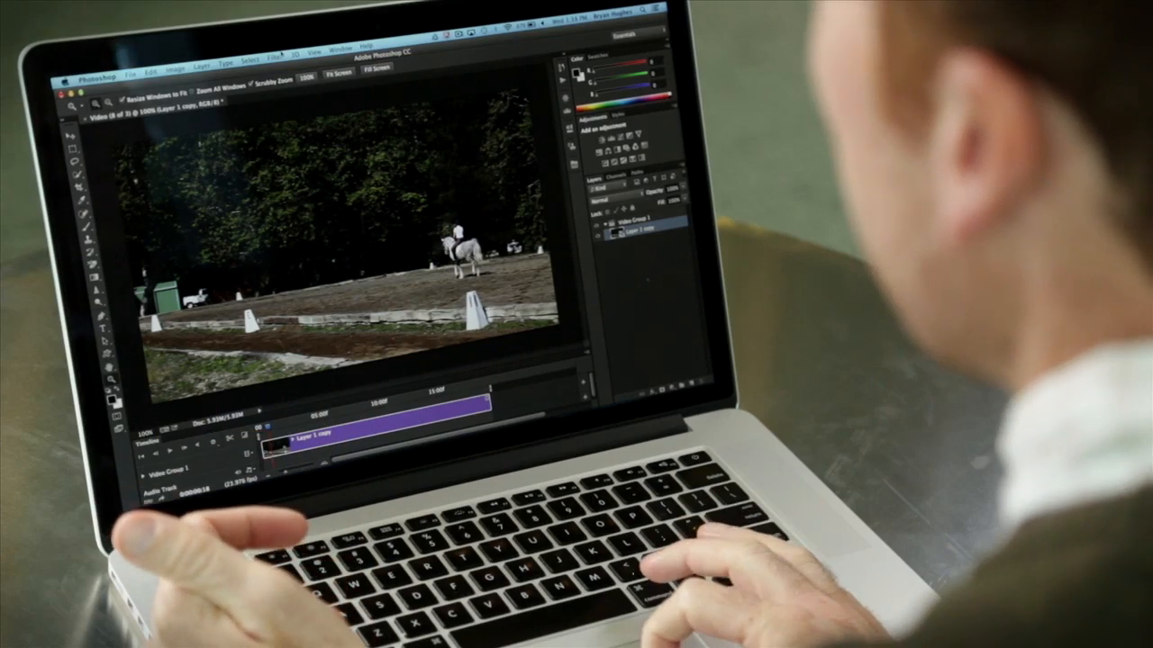
Open the horse rider clip in the Camera Raw Filter dialog
click(310, 13)
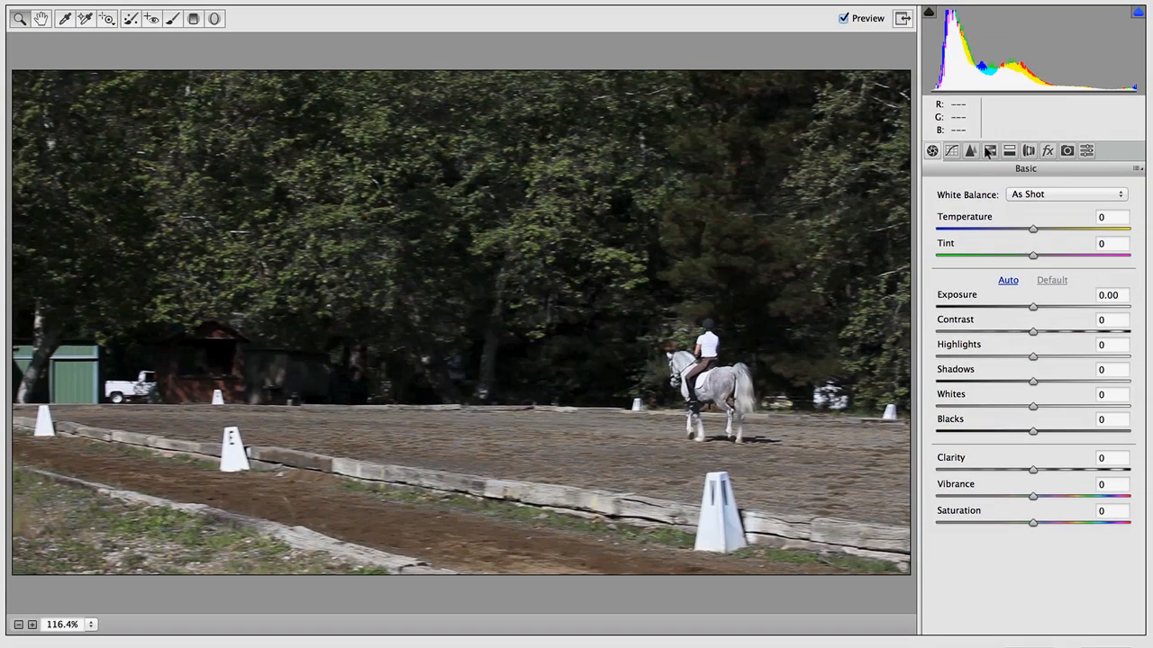
Convert the clip to grayscale, then set Contrast -63, Shadows +48 and Clarity -48 in Basic
click(951, 151)
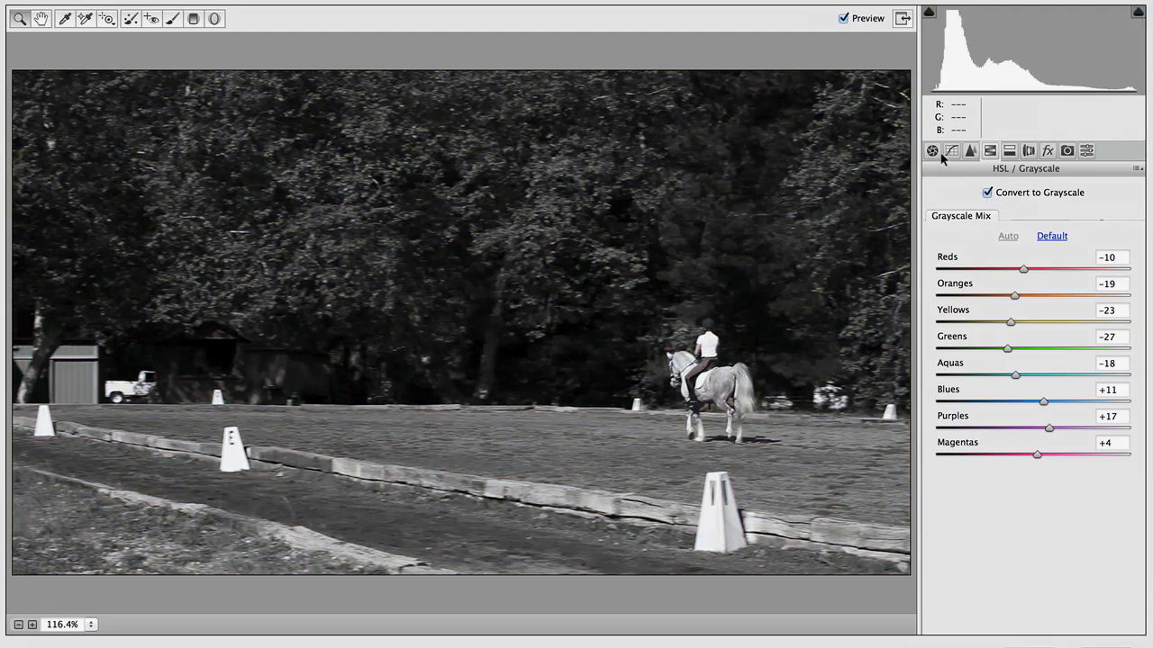
click(933, 152)
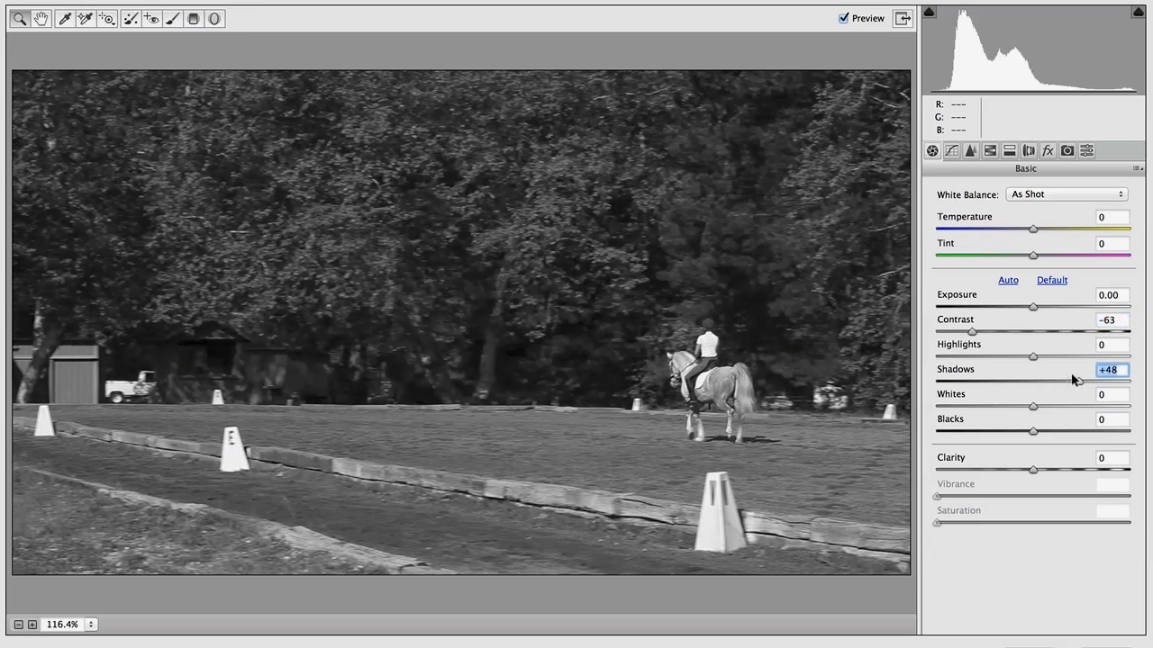
drag(1033, 471, 984, 470)
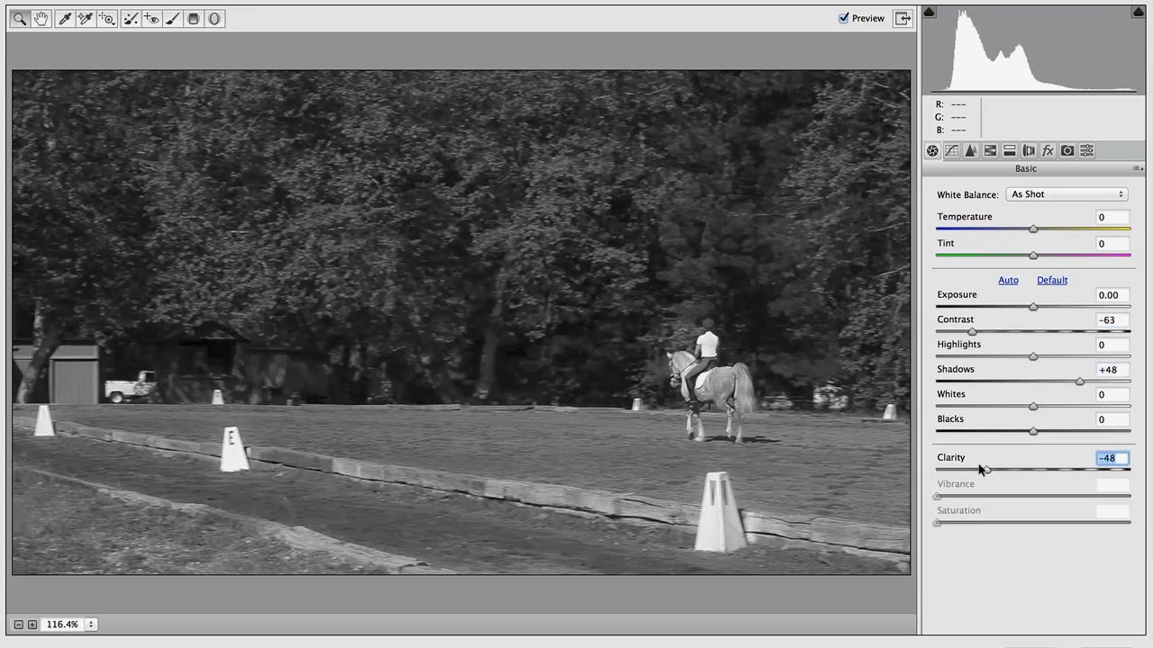